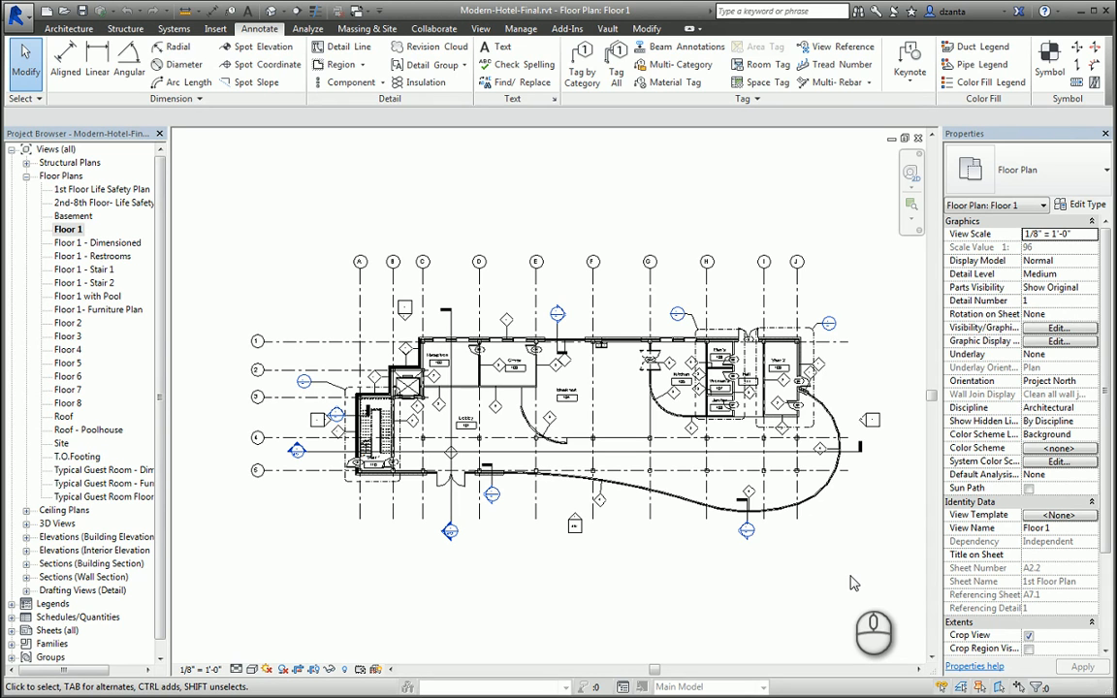
{"action": "mouse_move", "coordinate": [843, 572]}
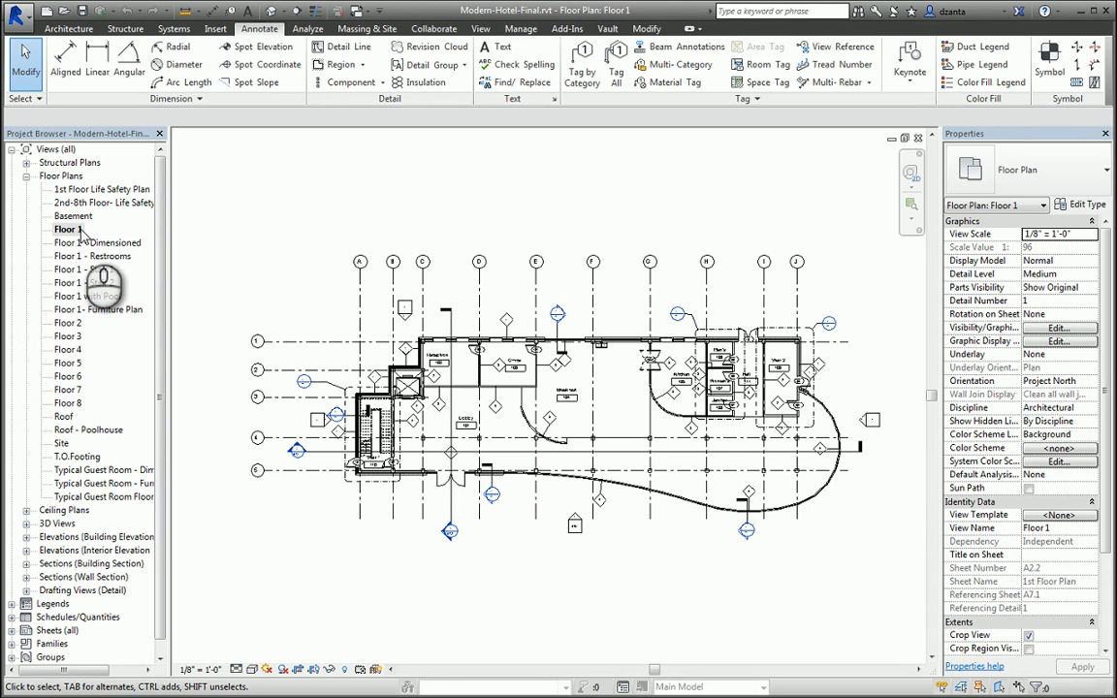
Duplicate the Floor 1 view without annotations, open it, and rename it 'Floor 1 Color Plan'.
{"action": "right_click", "coordinate": [66, 229]}
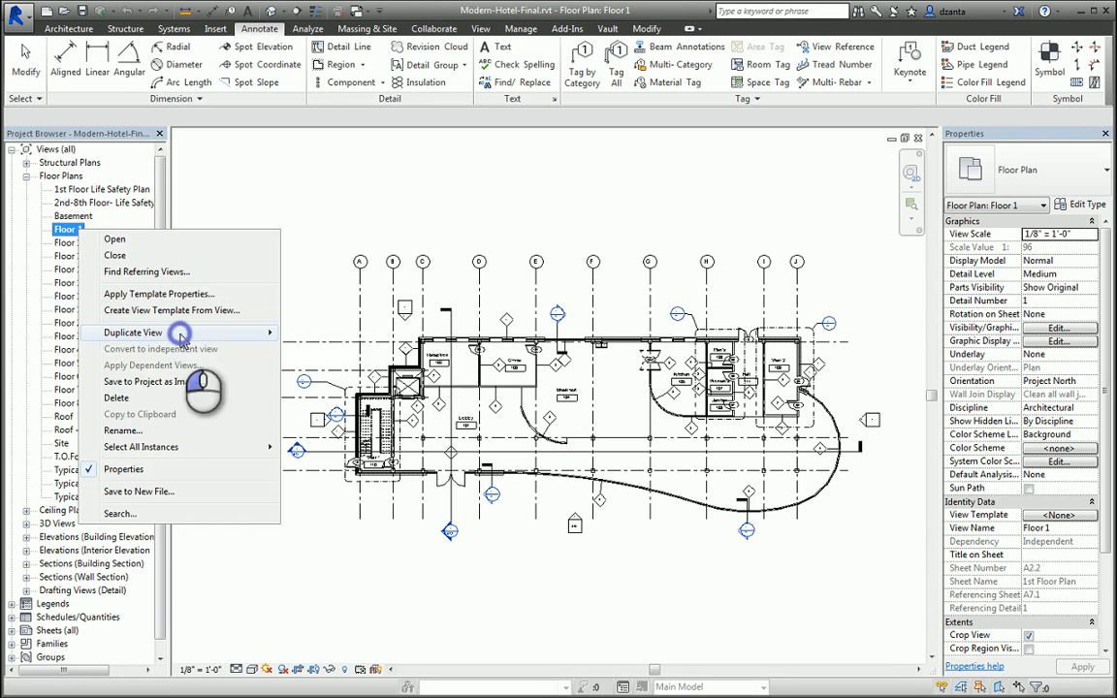
{"action": "left_click", "coordinate": [133, 332]}
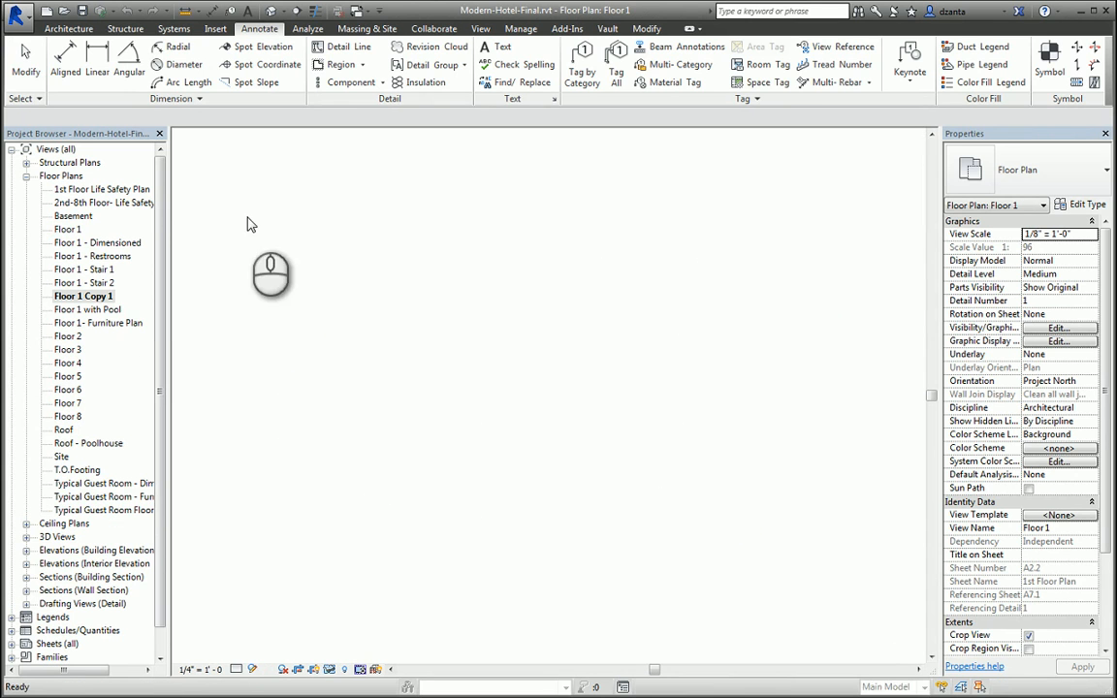
{"action": "double_click", "coordinate": [83, 296]}
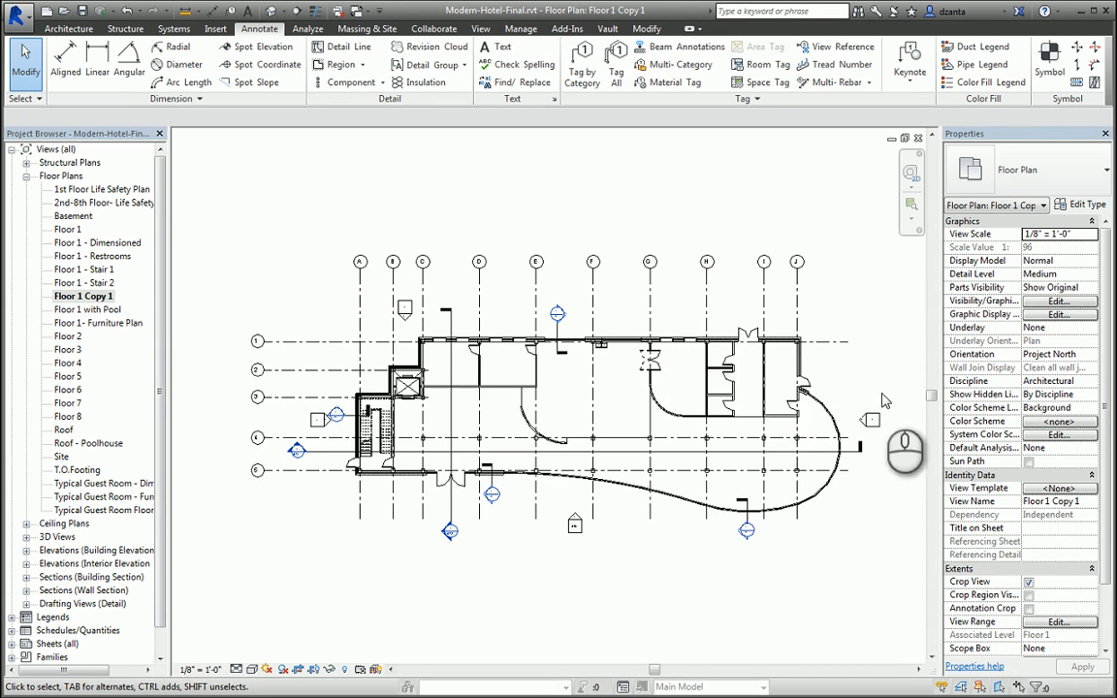
{"action": "left_click", "coordinate": [83, 296]}
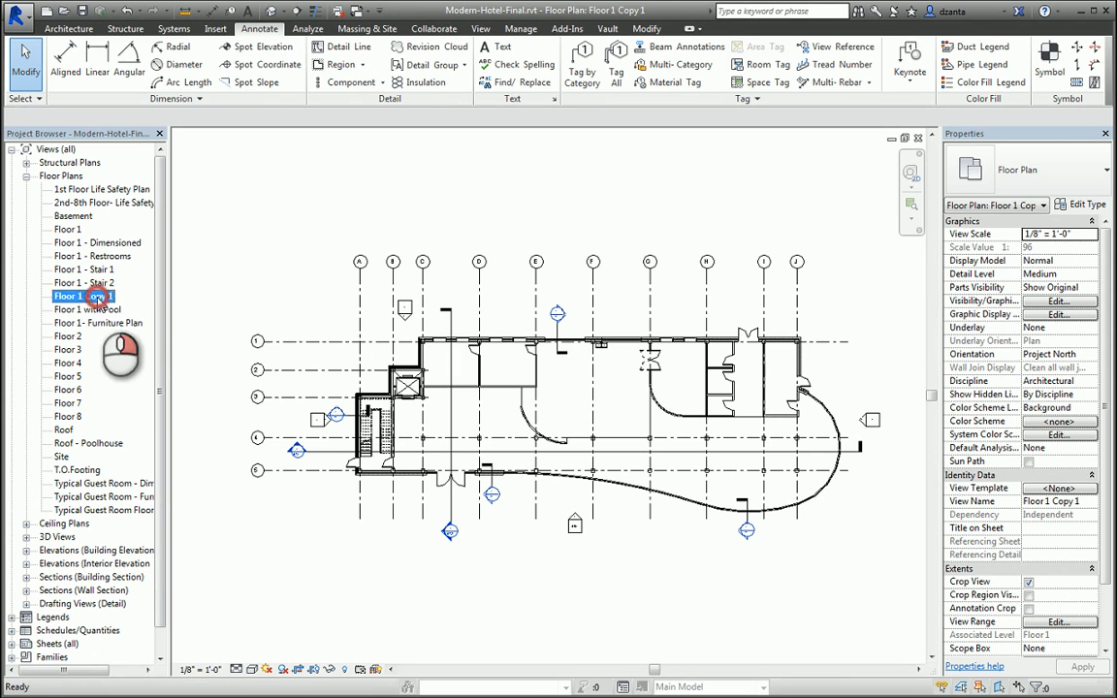
{"action": "double_click", "coordinate": [82, 295]}
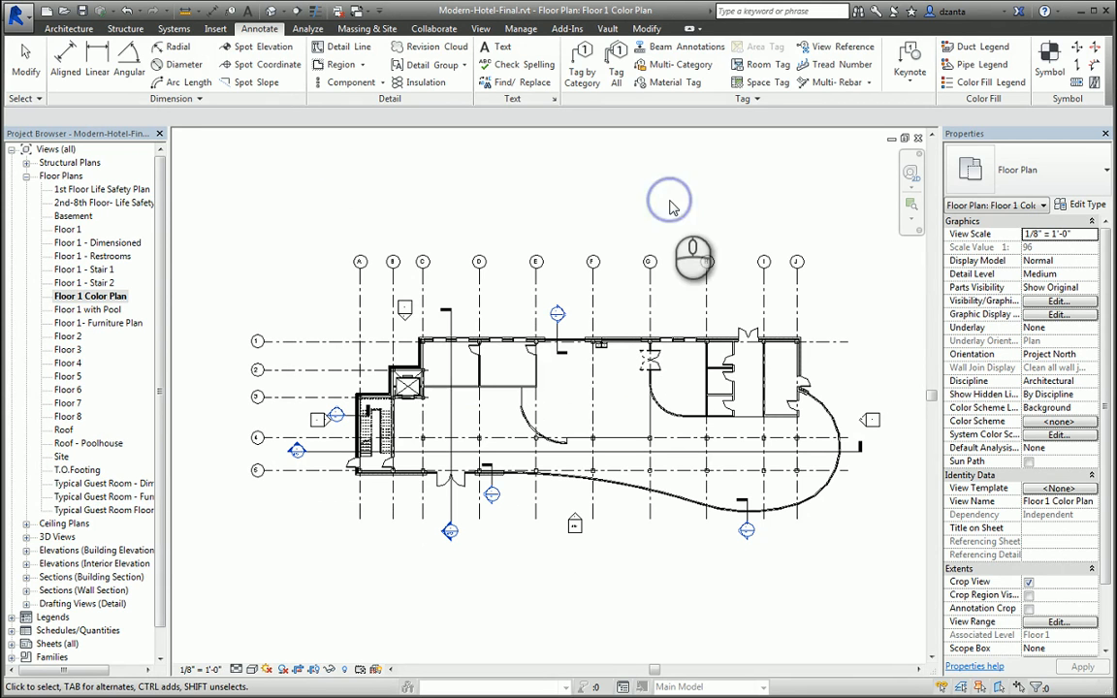
{"action": "mouse_move", "coordinate": [776, 625]}
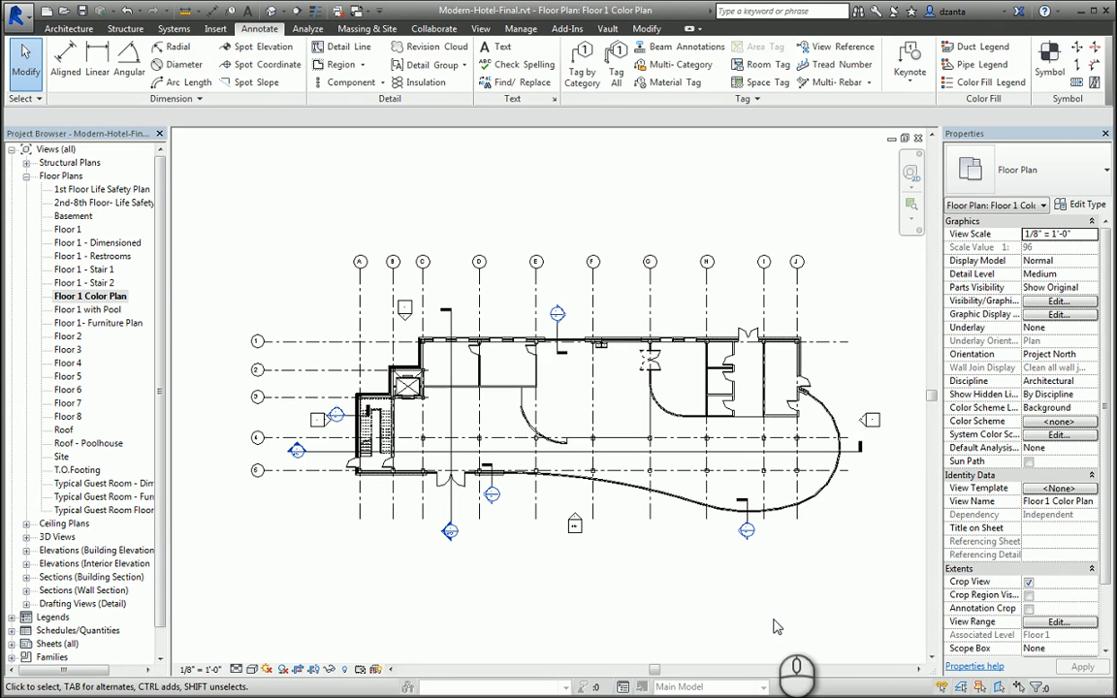
{"action": "mouse_move", "coordinate": [788, 622]}
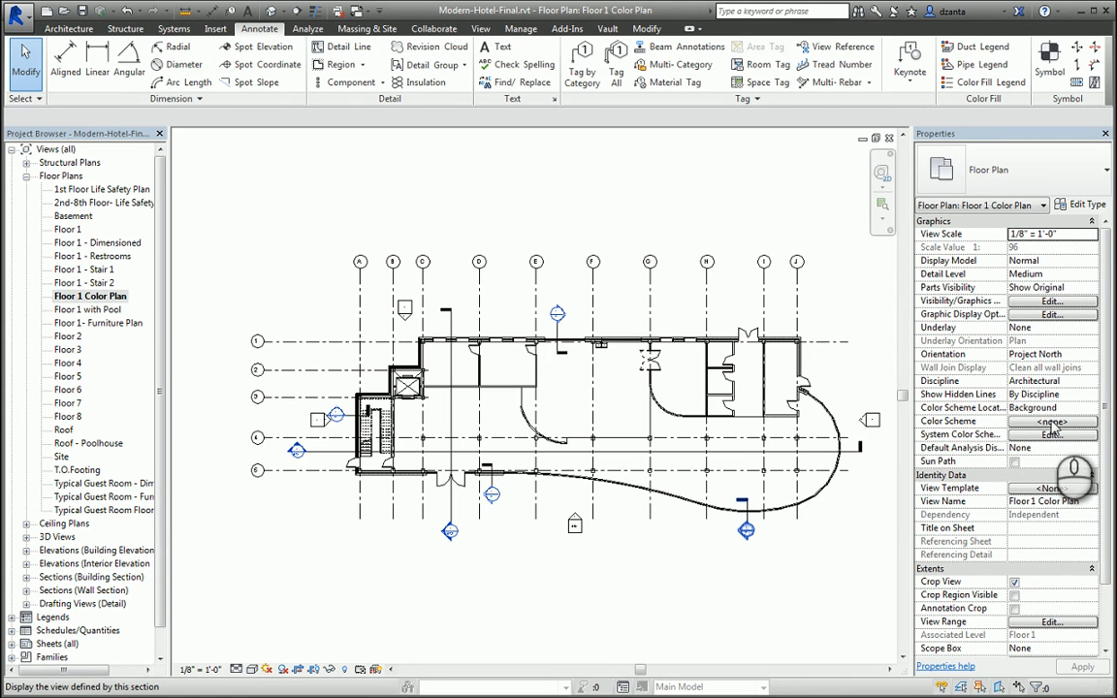
Assign the view the Rooms category color scheme by Name, titled Room Name Legend.
{"action": "left_click", "coordinate": [1052, 435]}
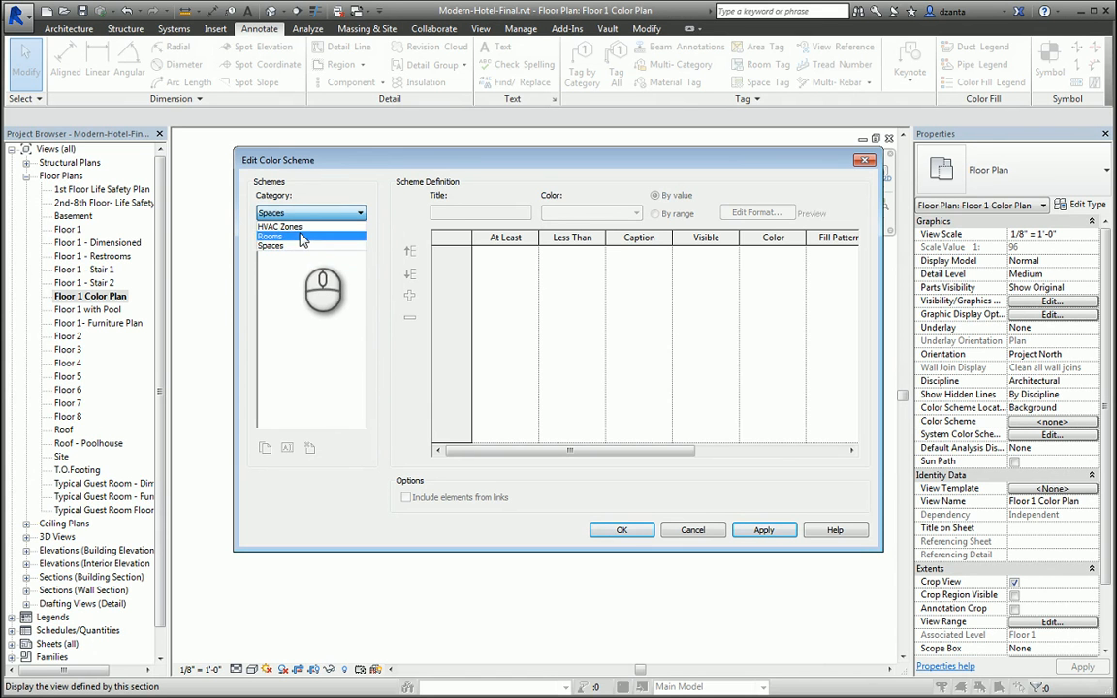
{"action": "left_click", "coordinate": [269, 236]}
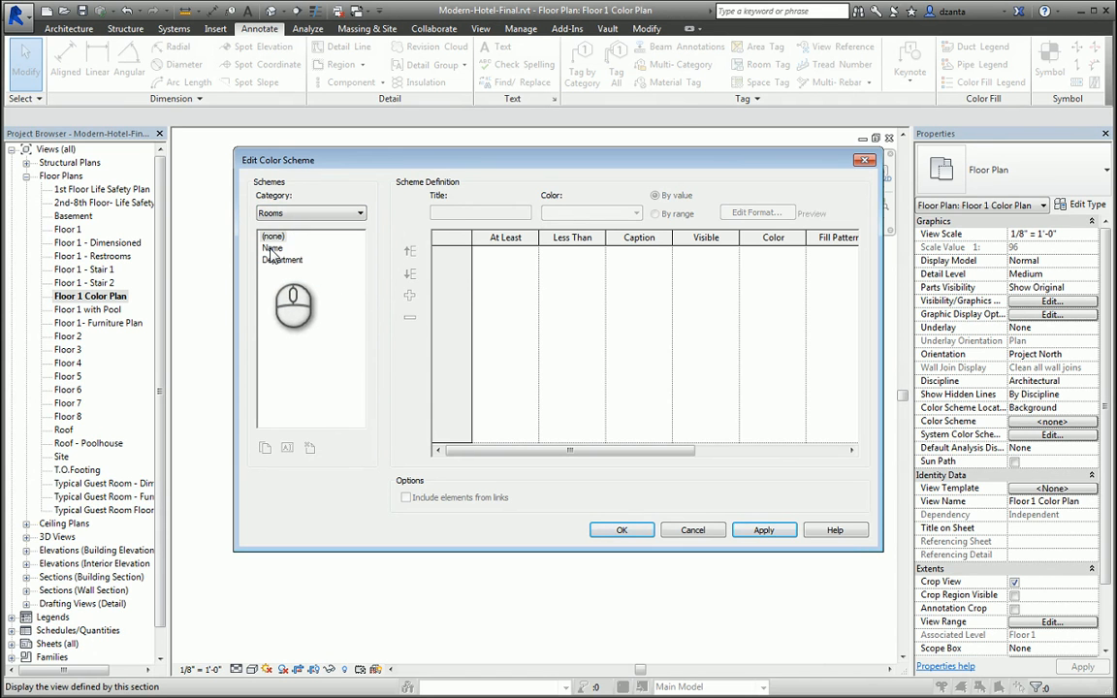
{"action": "left_click", "coordinate": [275, 248]}
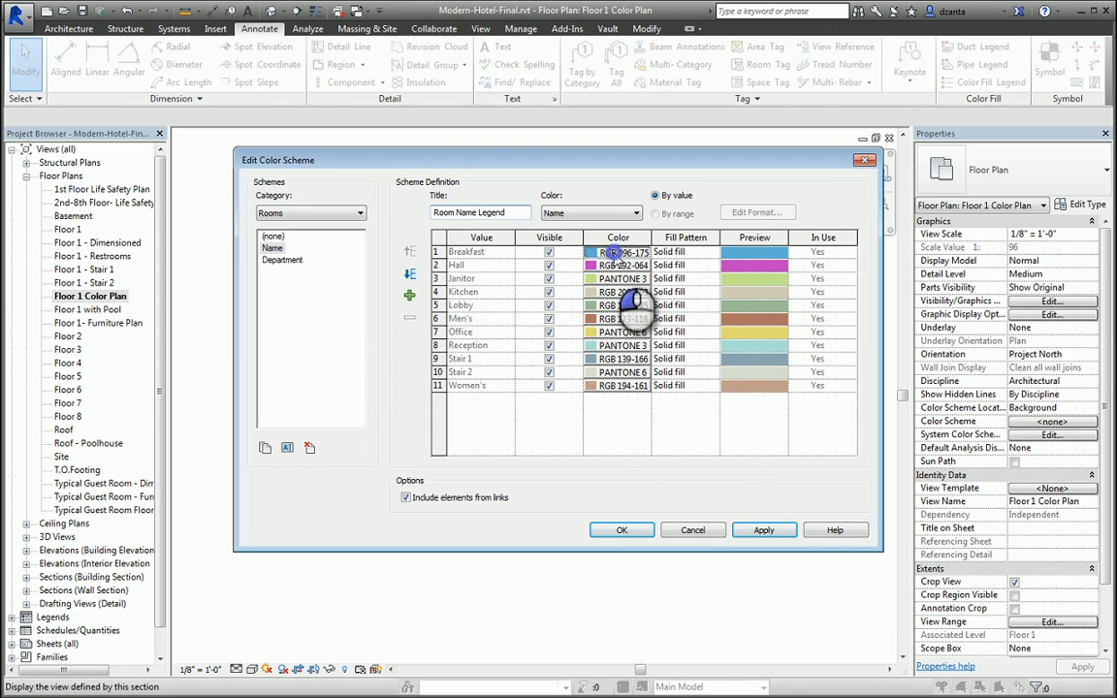
Recolor Breakfast green, add patterned fills to the first rooms, and accept the scheme.
{"action": "left_click", "coordinate": [618, 292]}
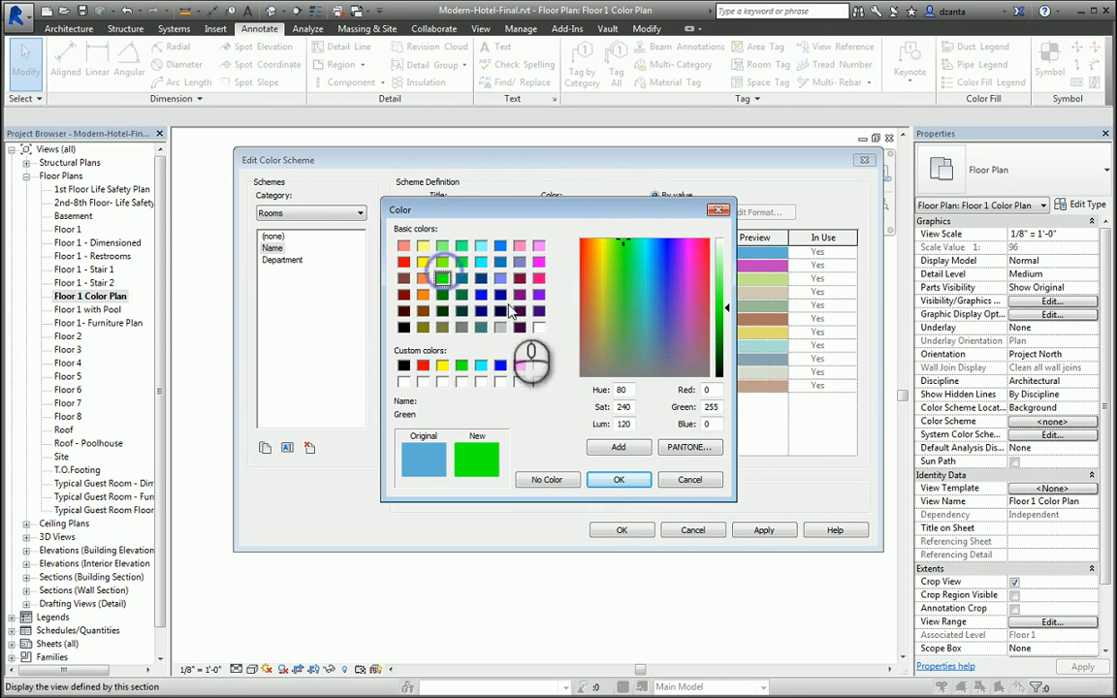
{"action": "left_click", "coordinate": [618, 479]}
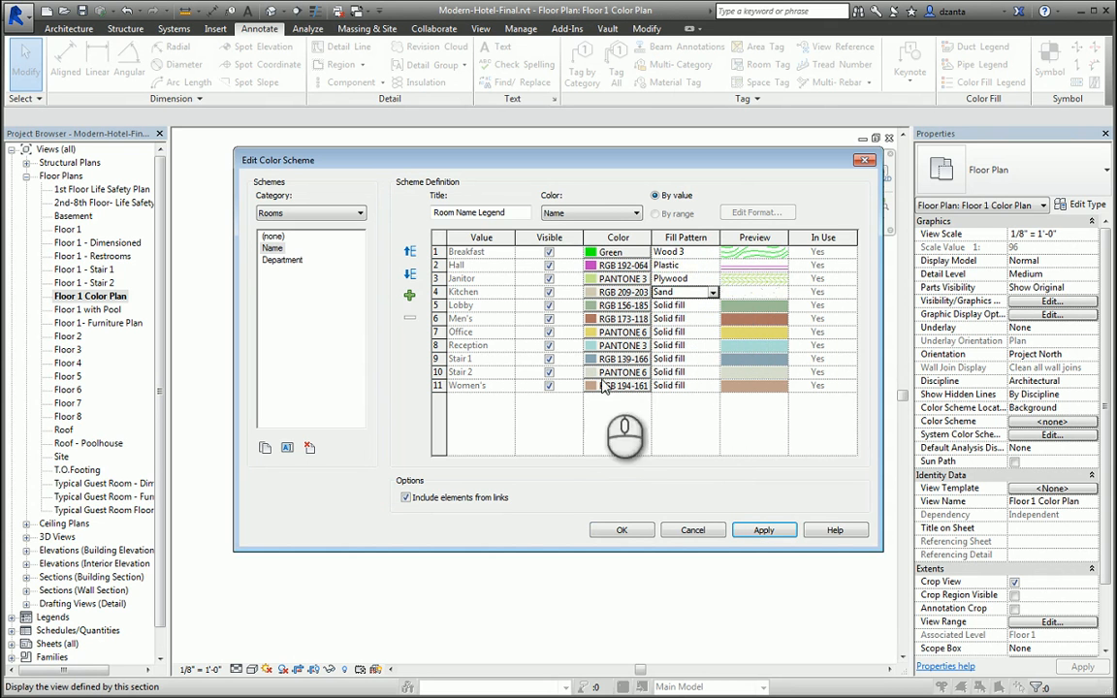
{"action": "left_click", "coordinate": [764, 529]}
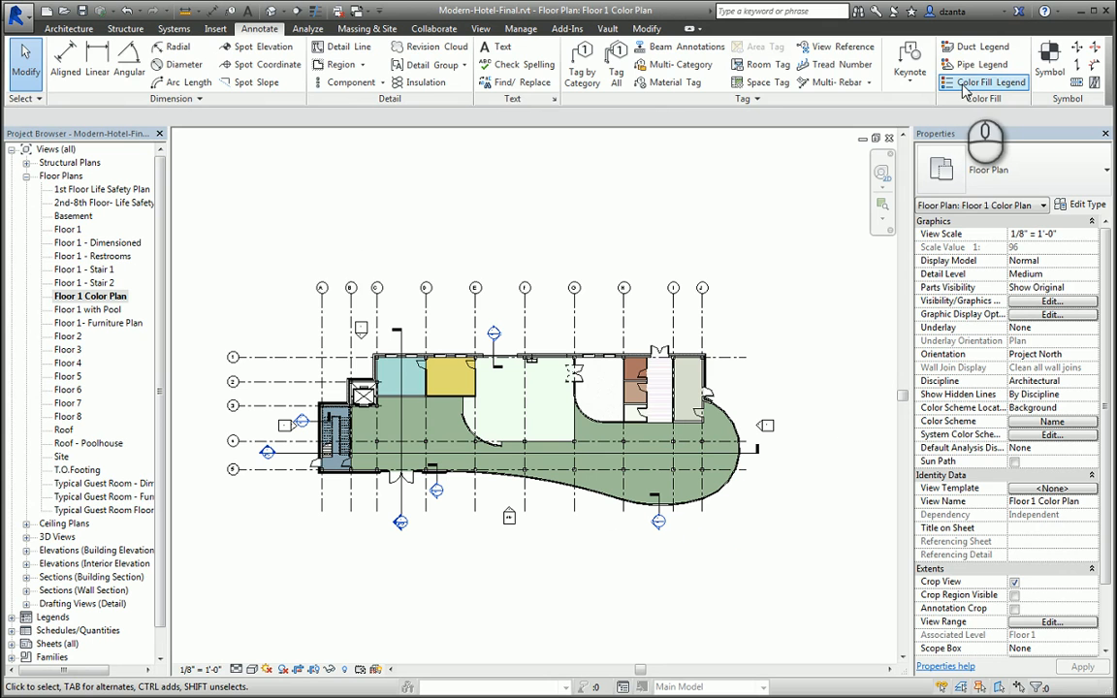
Place a color fill legend to the right of the floor plan.
{"action": "left_click", "coordinate": [983, 82]}
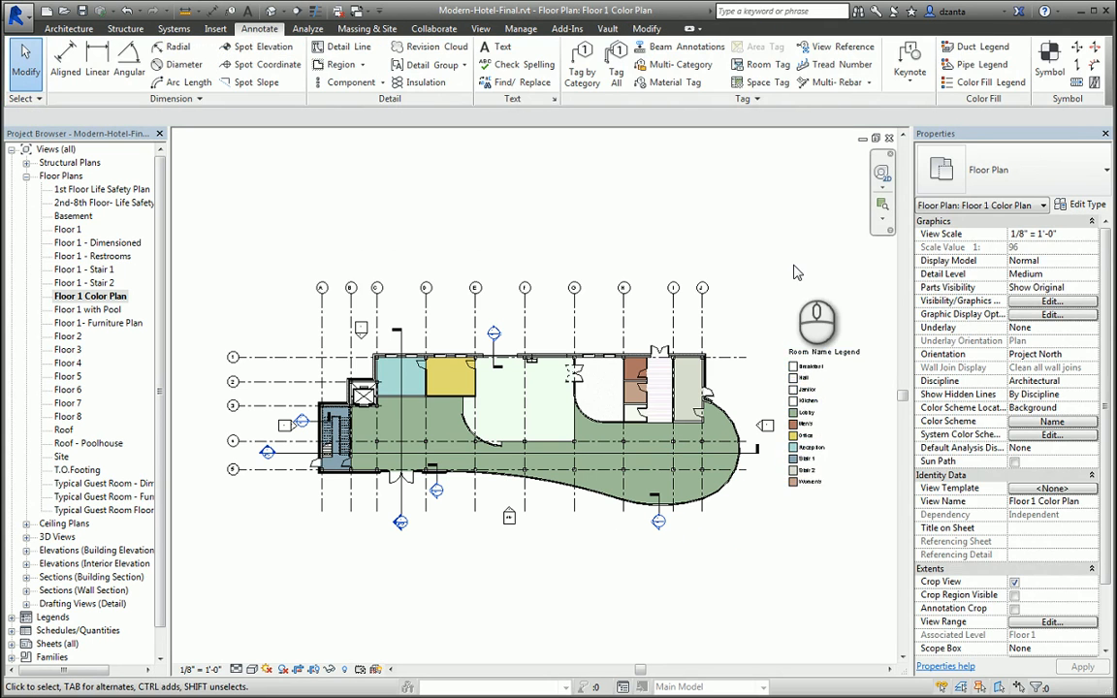
{"action": "mouse_move", "coordinate": [817, 406]}
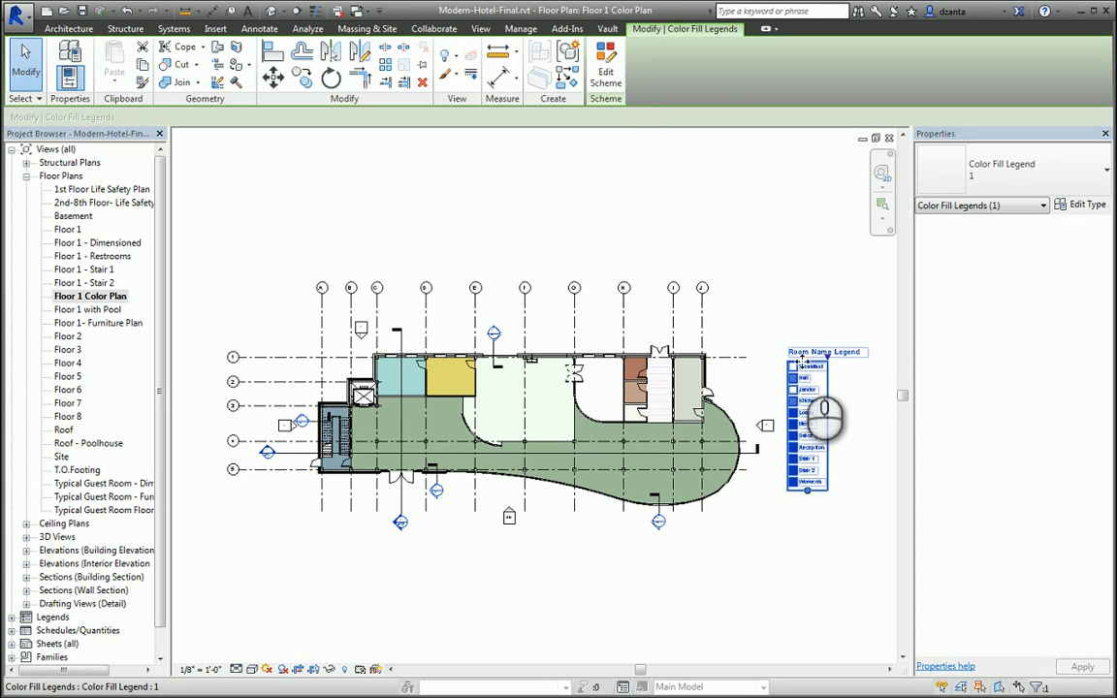
Retitle the scheme 'Room Area Legend' and switch its coloring to Area, discarding existing colors.
{"action": "left_click", "coordinate": [605, 58]}
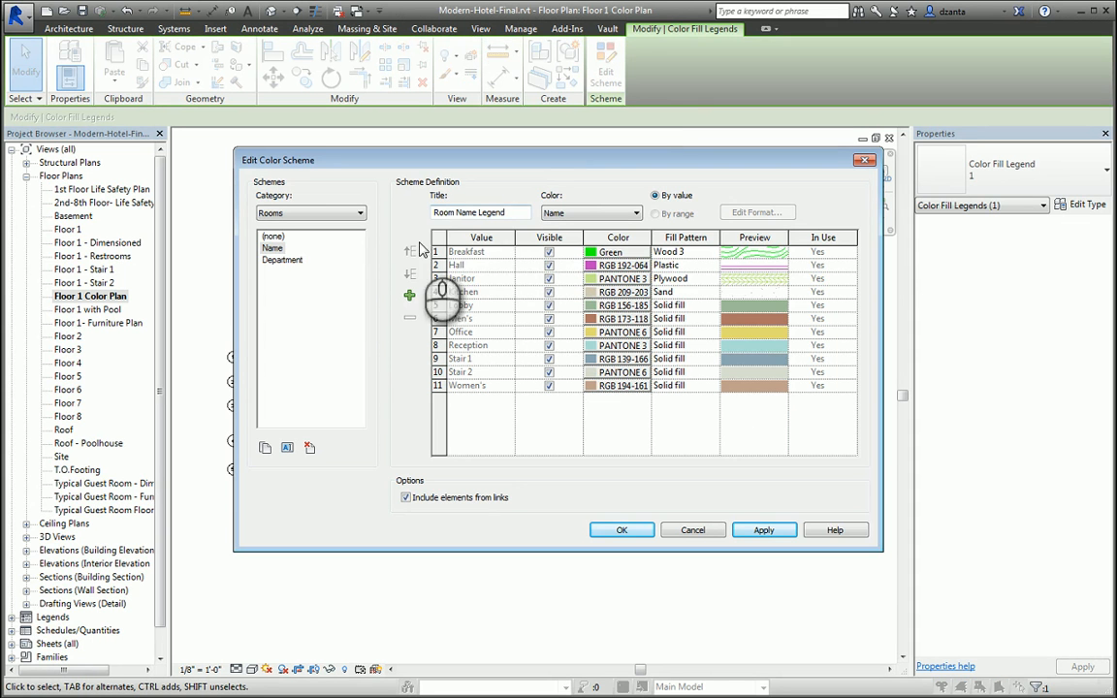
{"action": "double_click", "coordinate": [470, 212]}
{"action": "type", "text": "Are"}
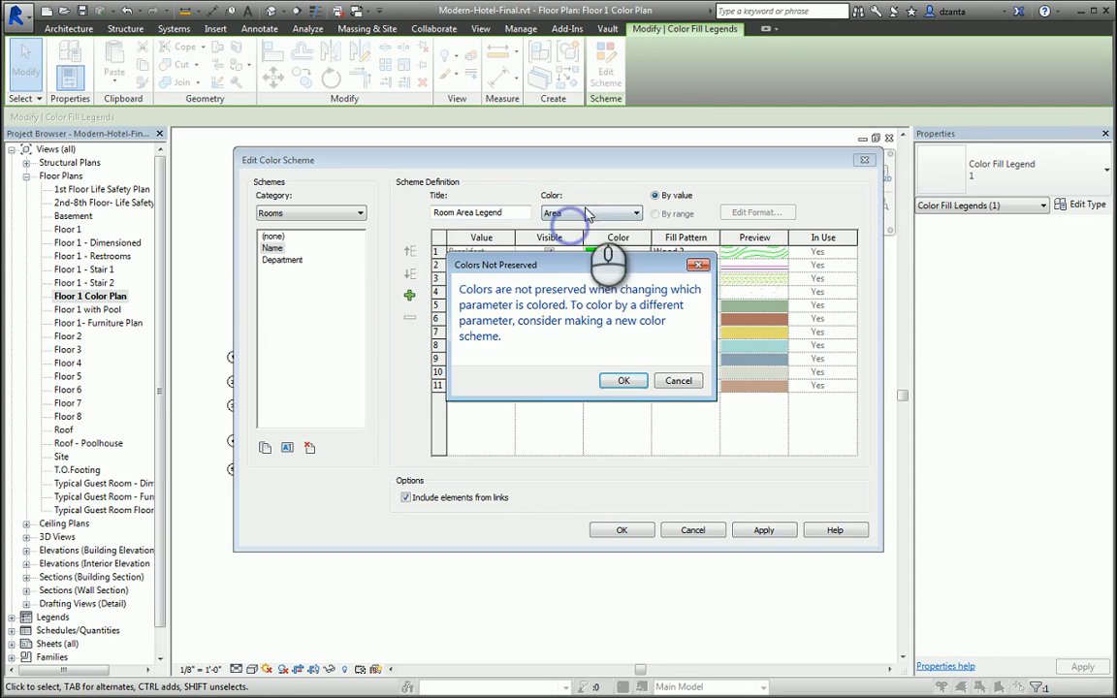
{"action": "left_click", "coordinate": [624, 380]}
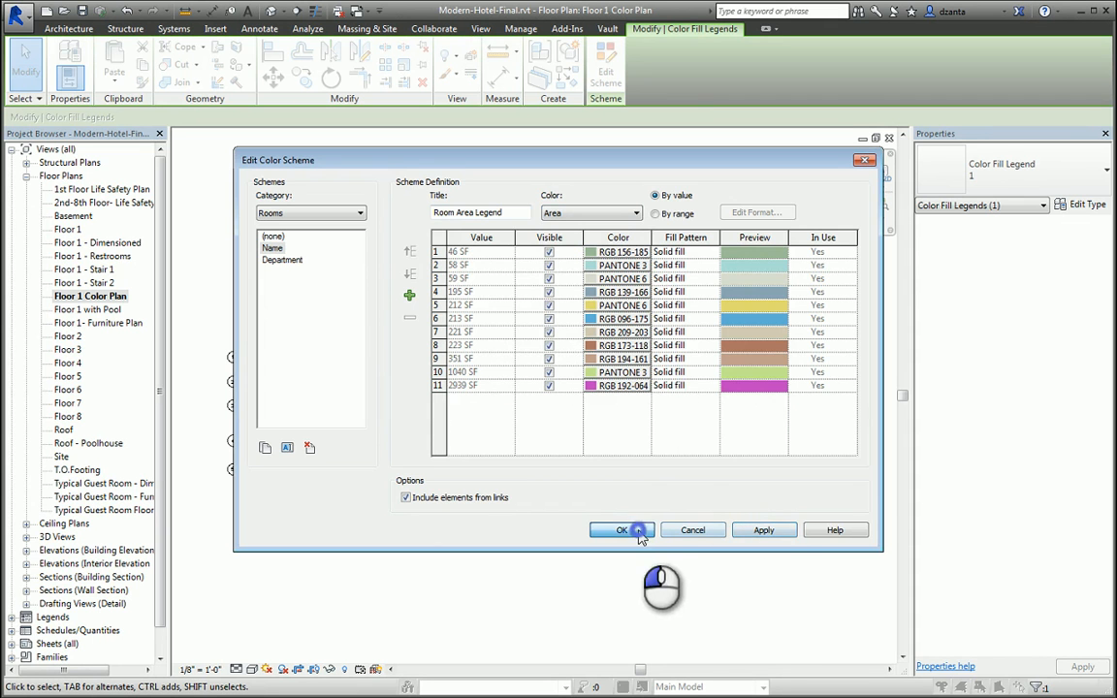
{"action": "left_click", "coordinate": [621, 530]}
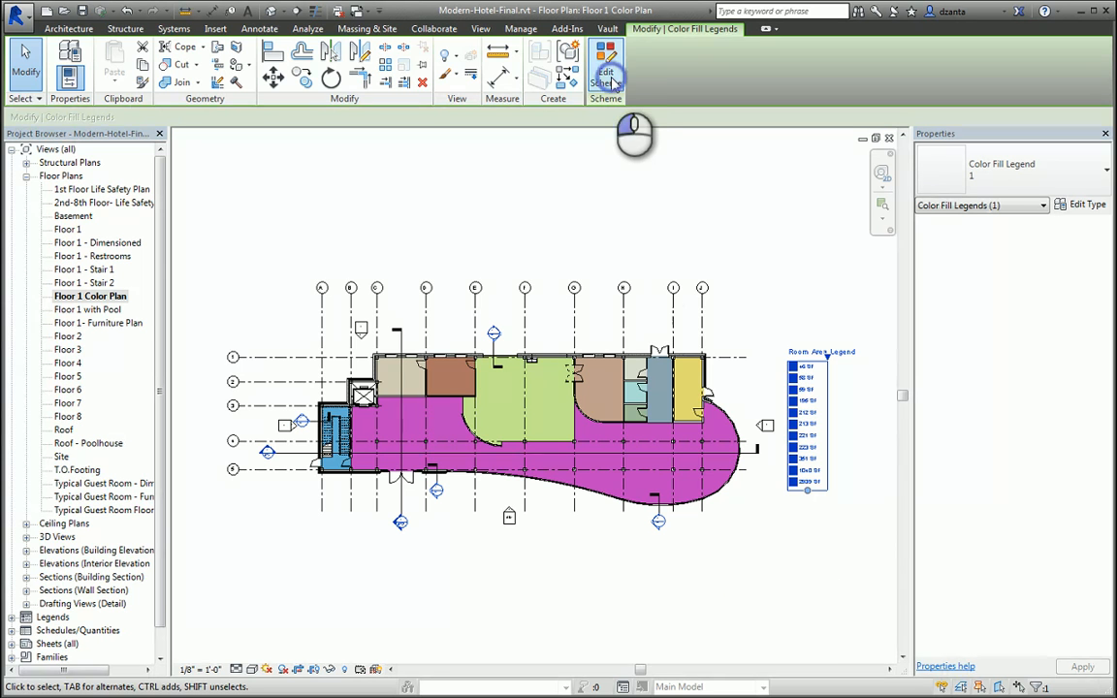
Add area range rows with At Least values from 100 to 500 SF.
{"action": "left_click", "coordinate": [605, 68]}
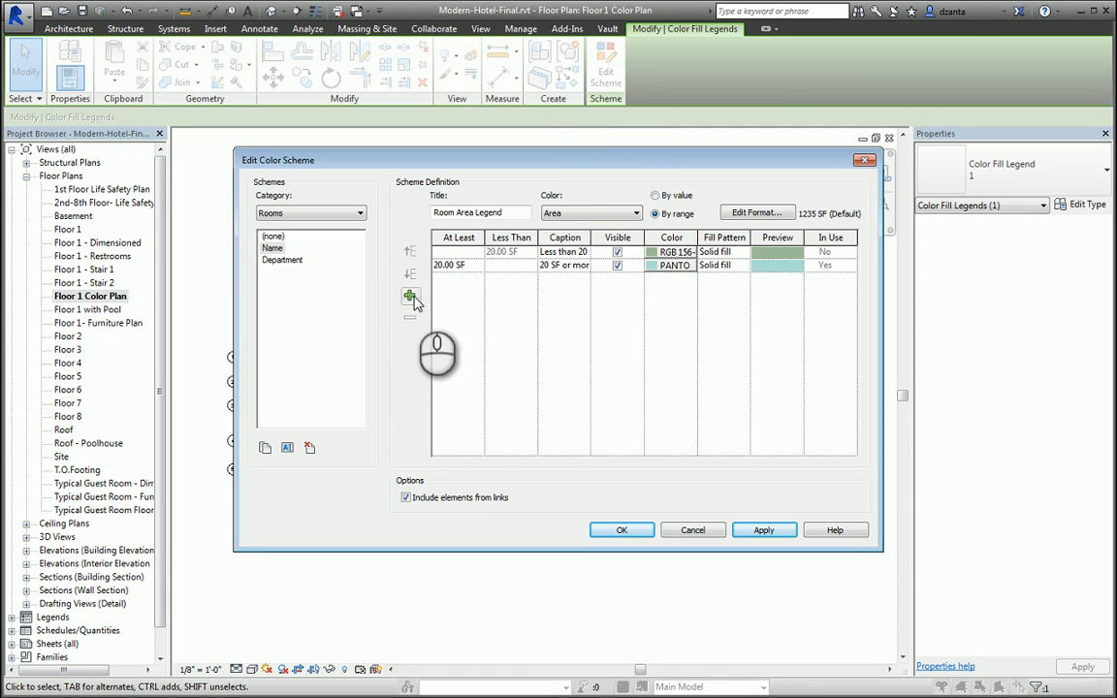
{"action": "left_click", "coordinate": [411, 295]}
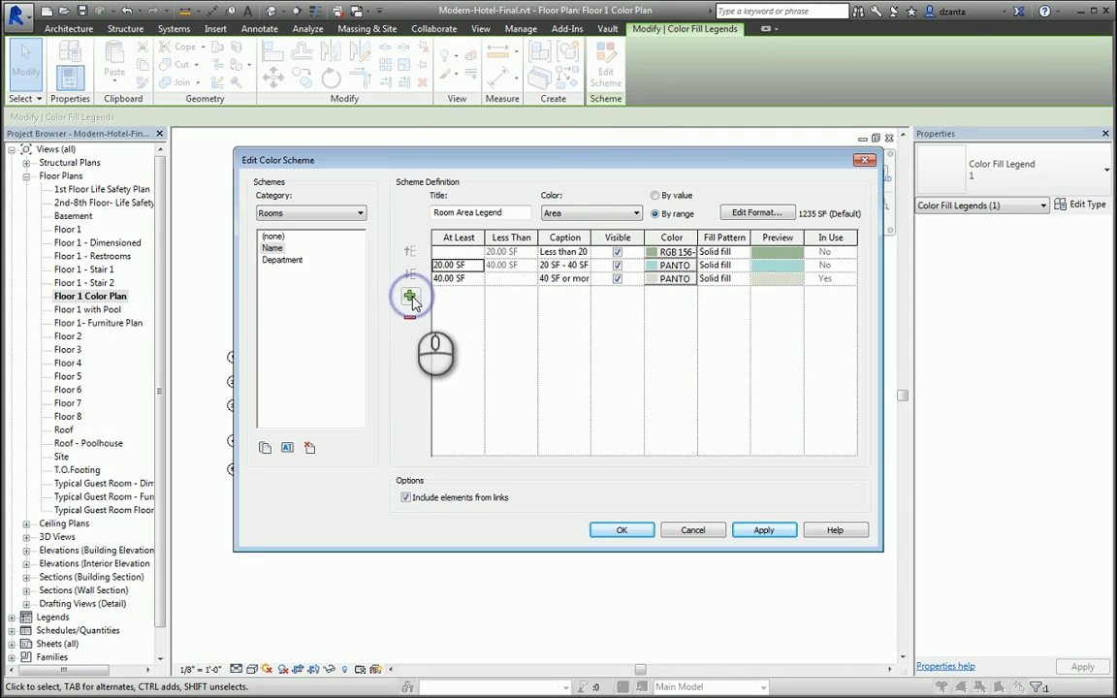
{"action": "left_click", "coordinate": [409, 295]}
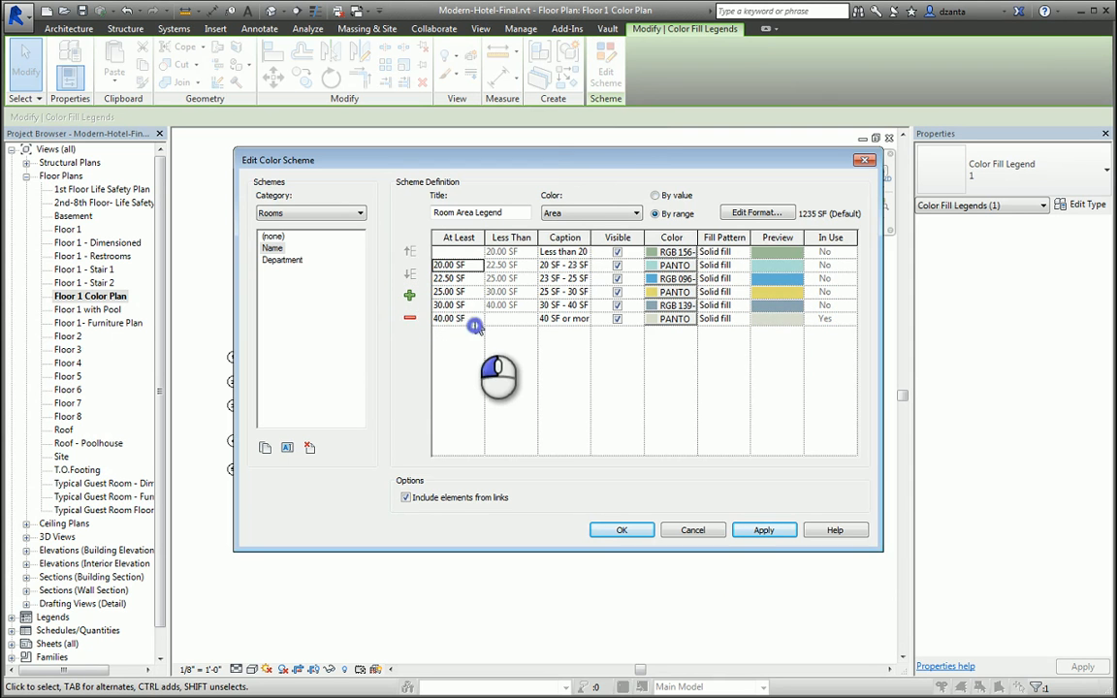
{"action": "double_click", "coordinate": [449, 319]}
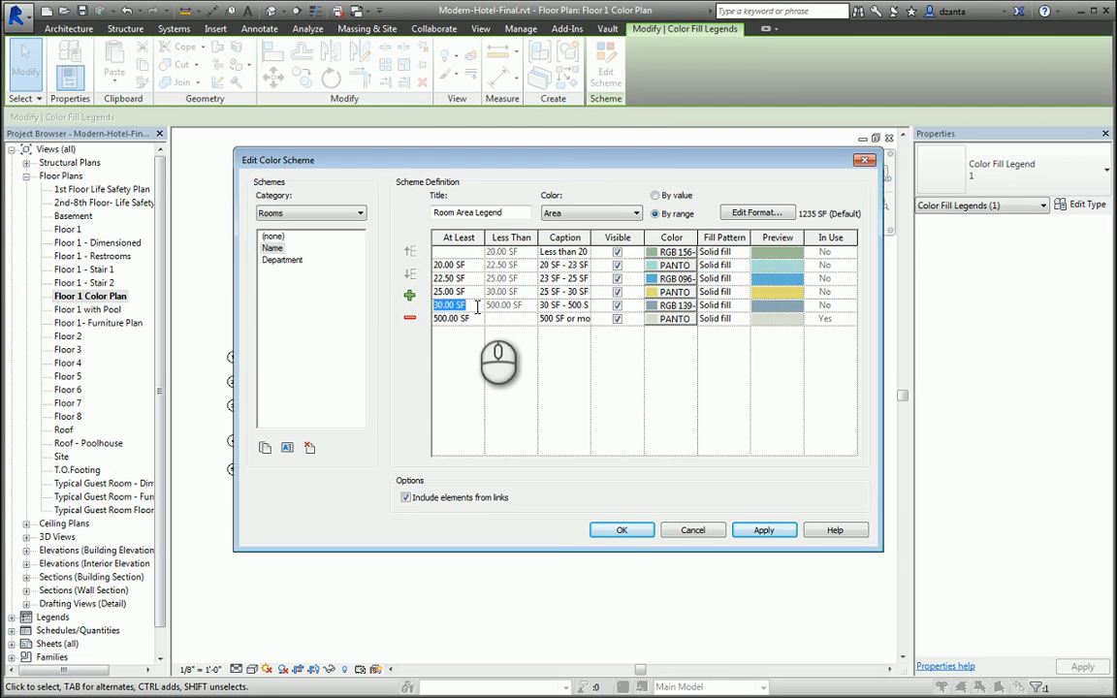
{"action": "type", "text": "3"}
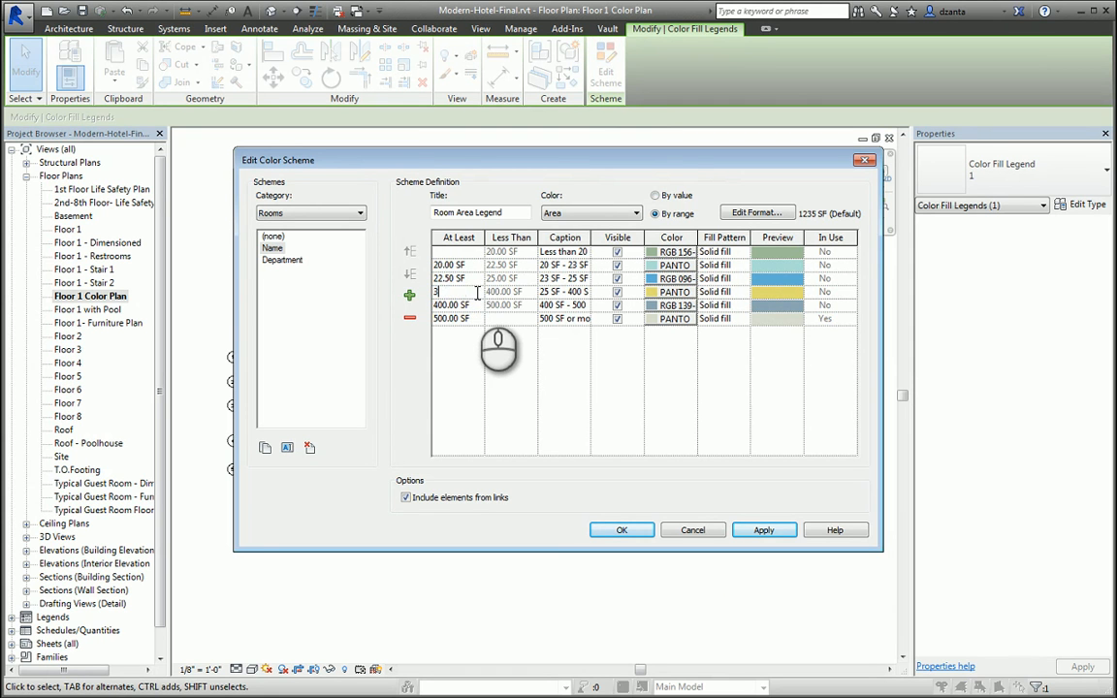
{"action": "left_click", "coordinate": [449, 278]}
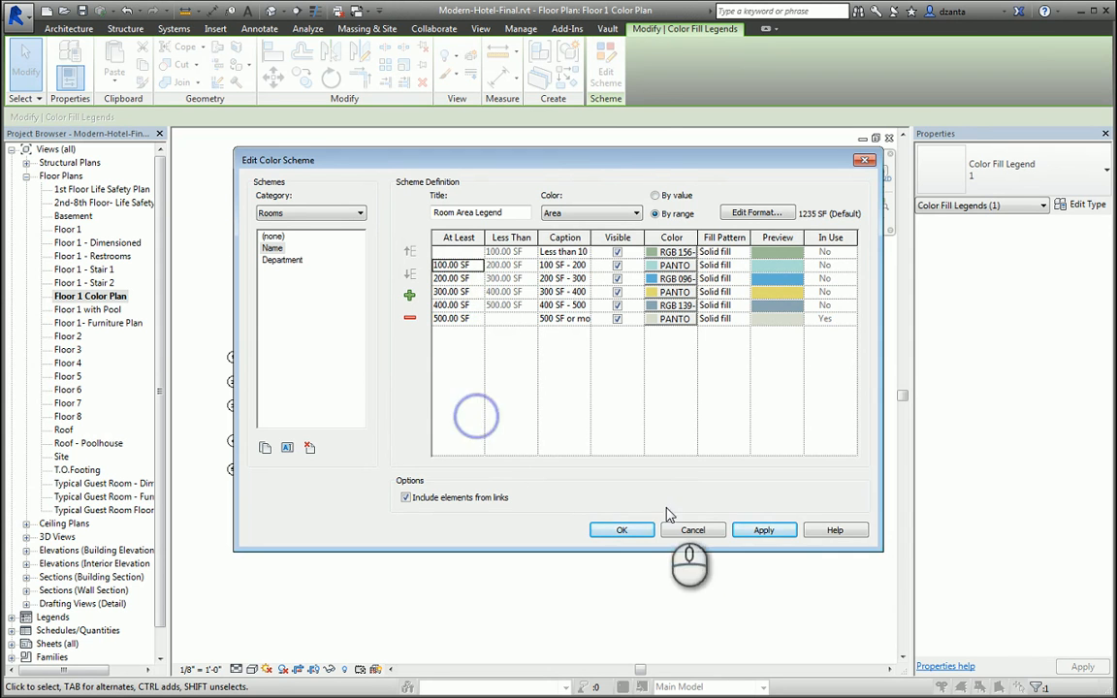
{"action": "left_click", "coordinate": [621, 529]}
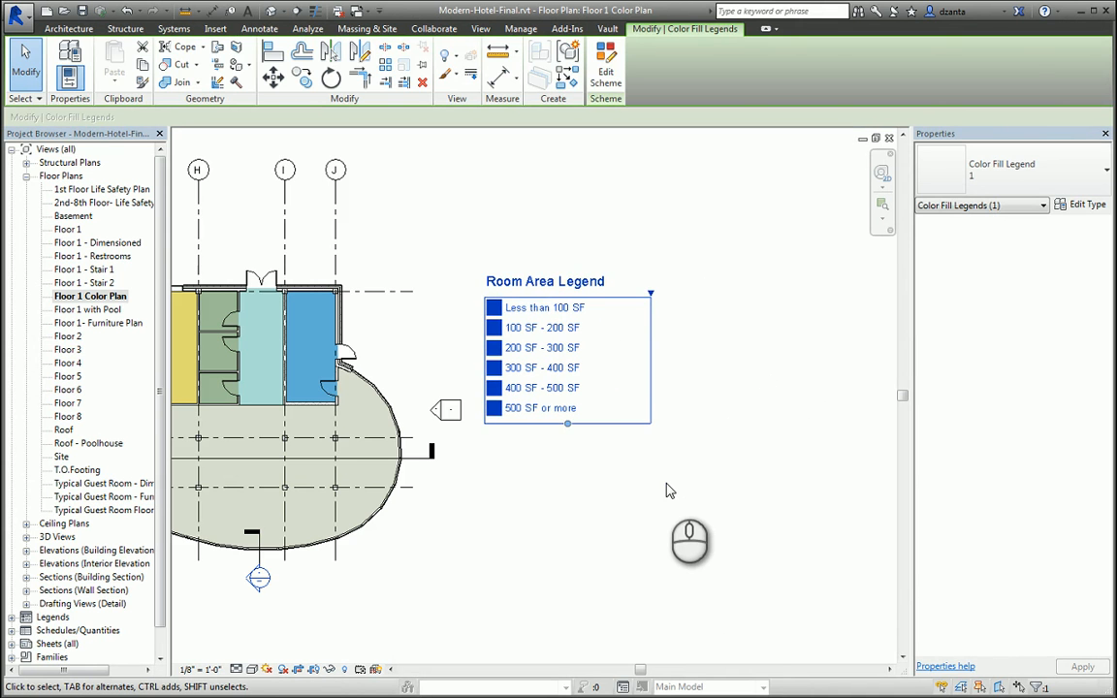
{"action": "left_click", "coordinate": [669, 490]}
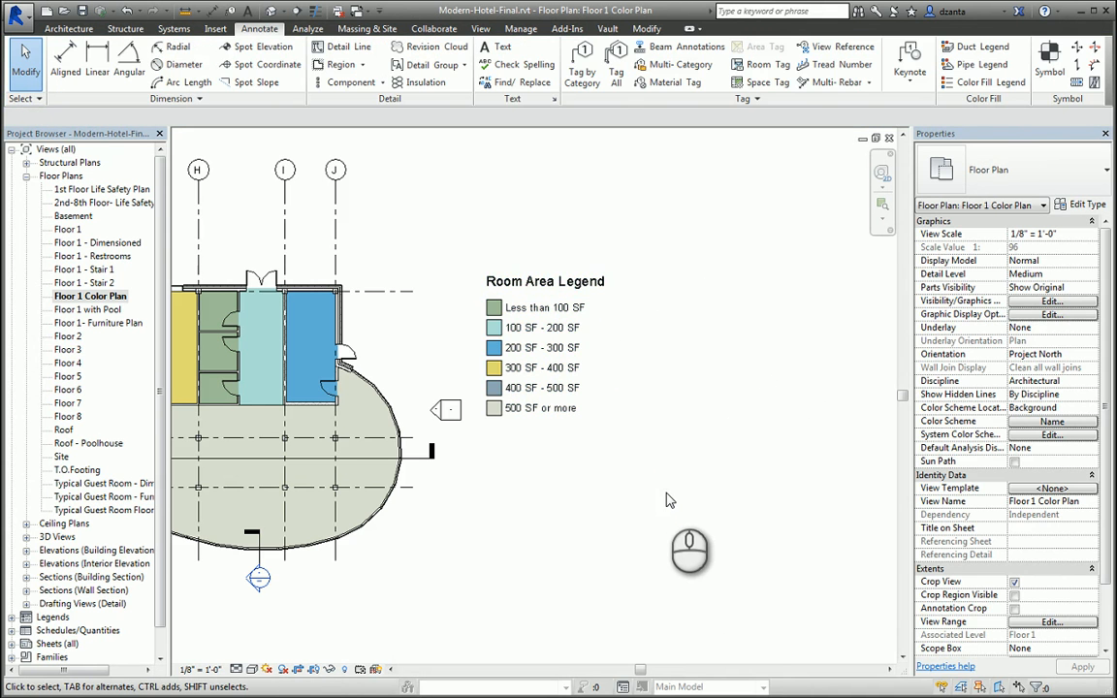